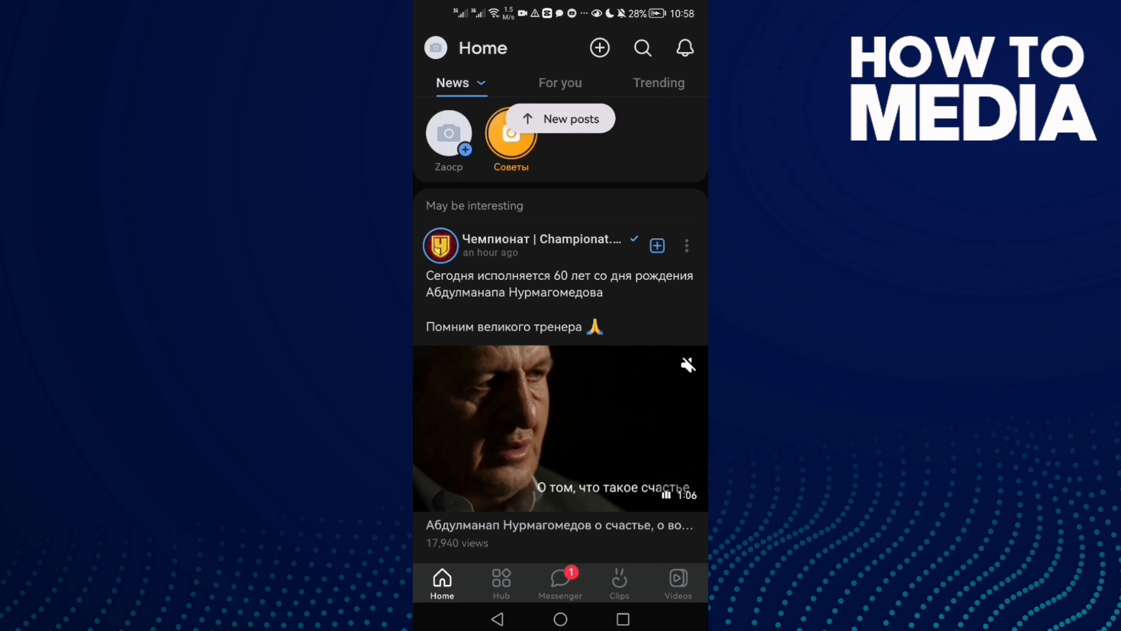
# - Tap the profile avatar on the Home feed to open your own VK profile
pyautogui.click(449, 134)
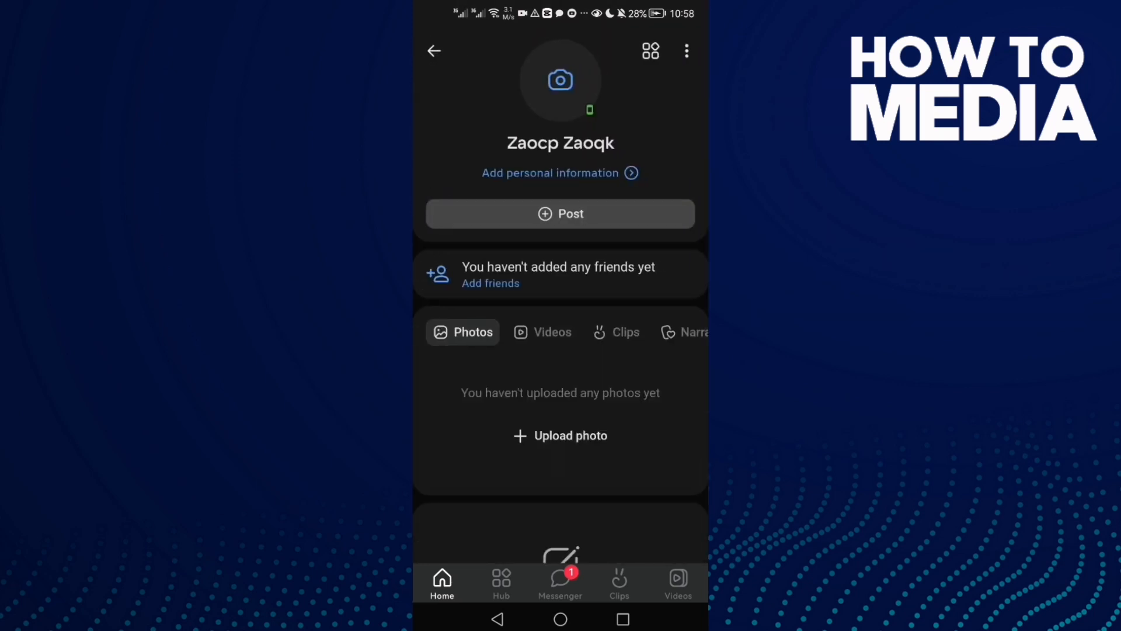
# - Go through Edit profile to Security settings and scroll to Latest activity
pyautogui.click(685, 50)
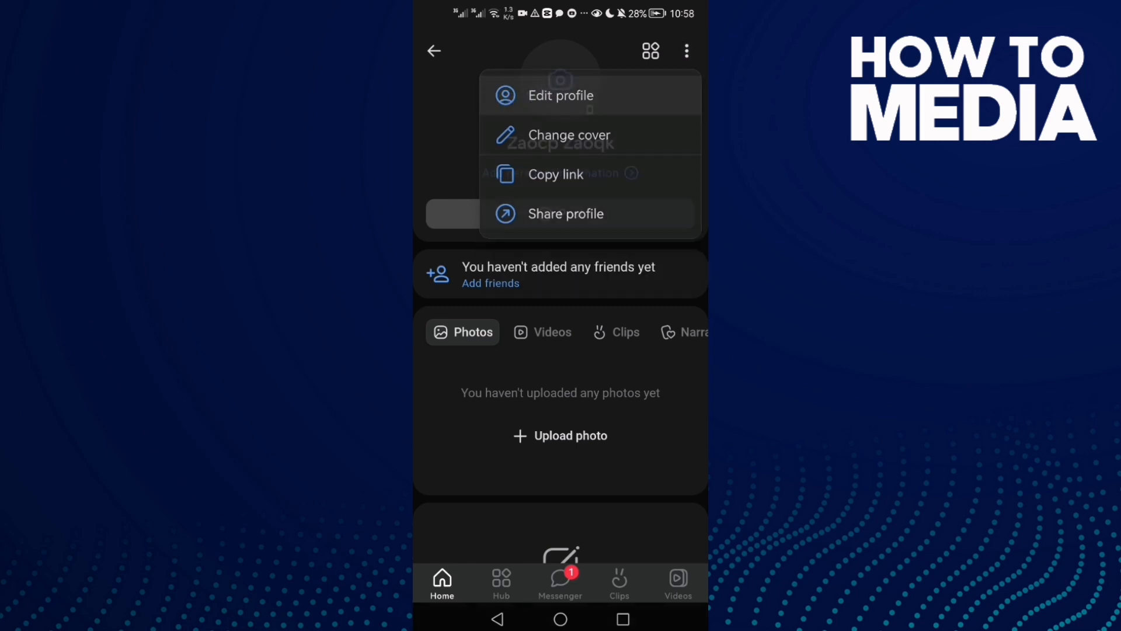
pyautogui.click(561, 96)
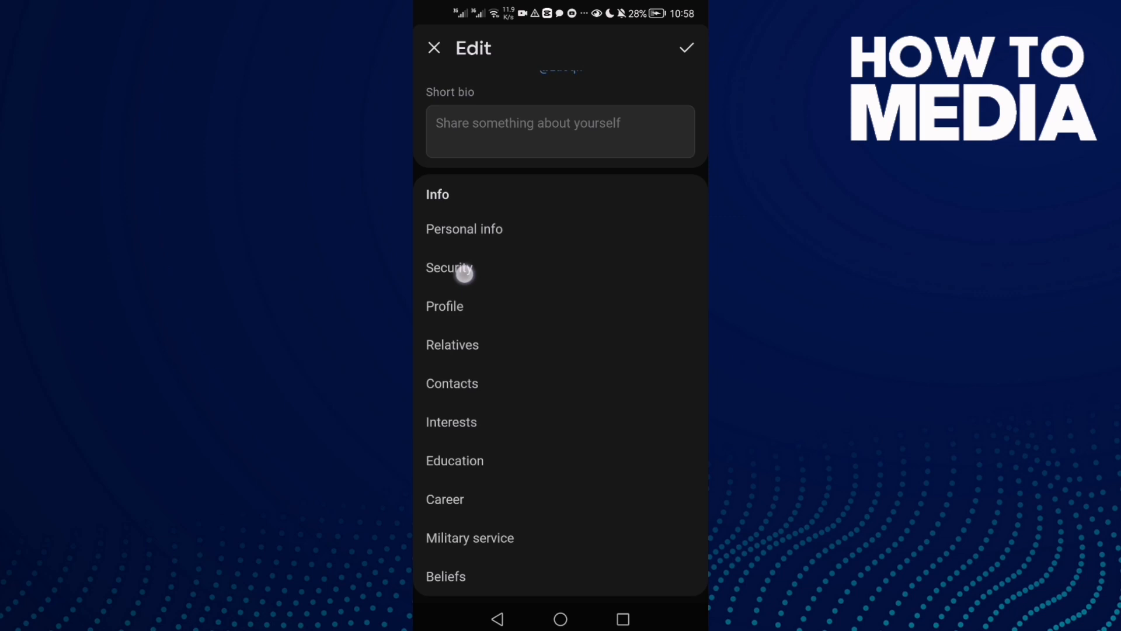
pyautogui.click(449, 268)
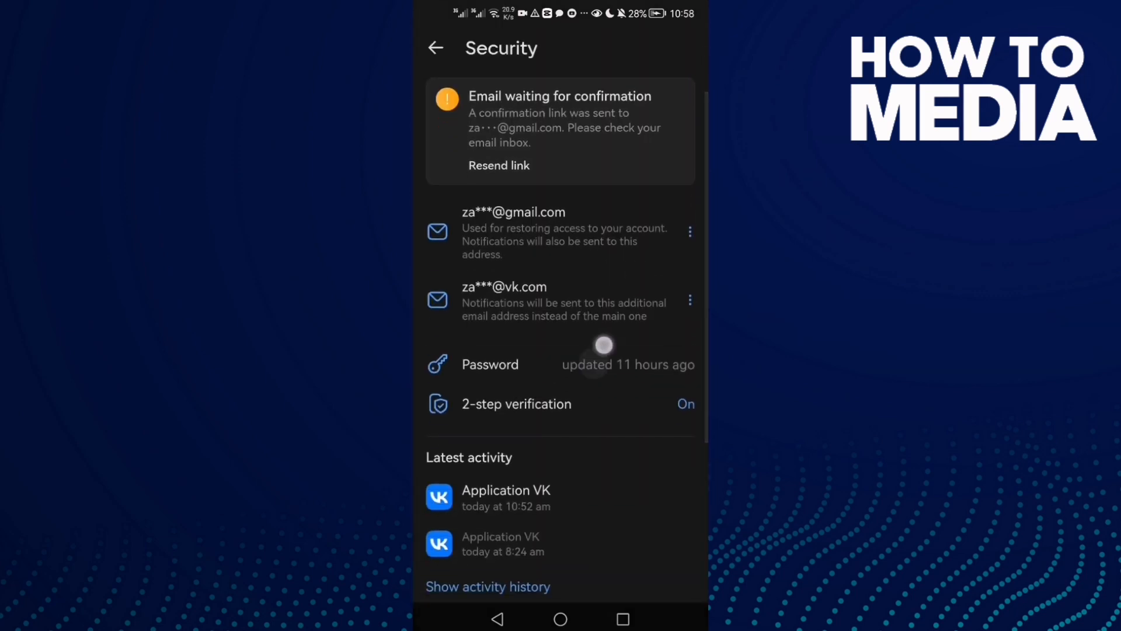
pyautogui.scroll(-3)
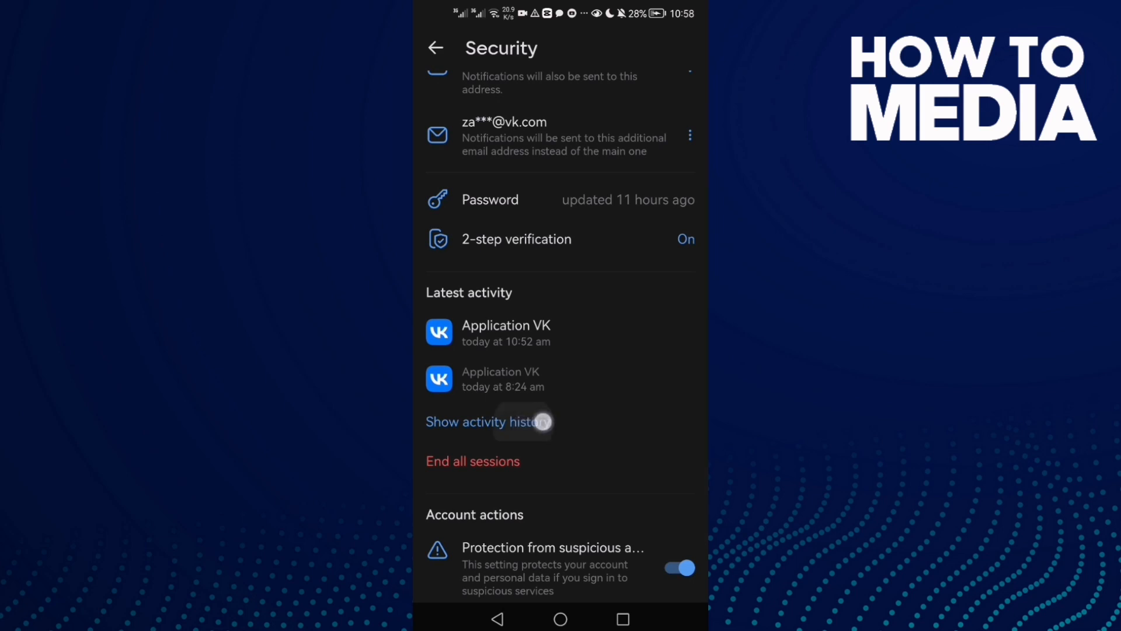
# - Open Show activity history to view the two sign-ins from one device
pyautogui.click(480, 421)
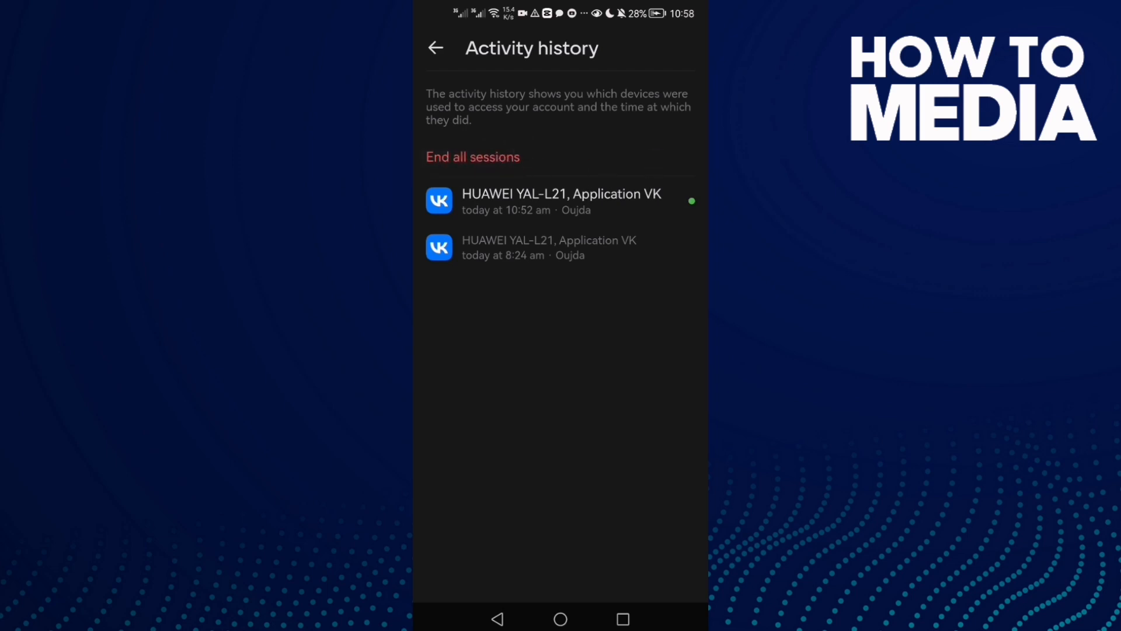
pyautogui.click(560, 611)
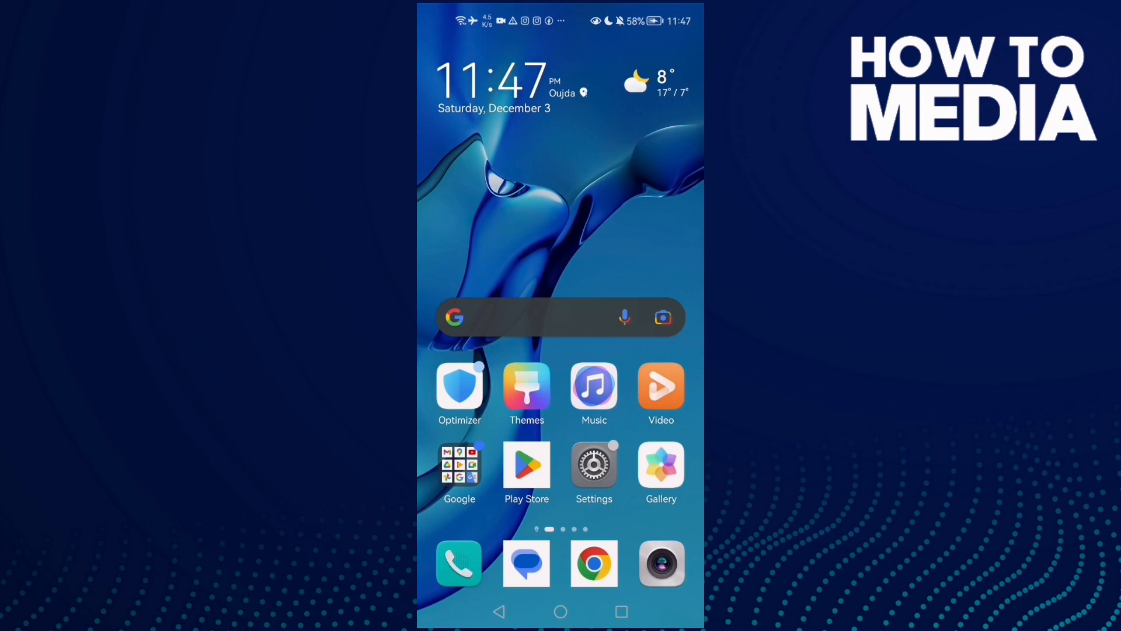